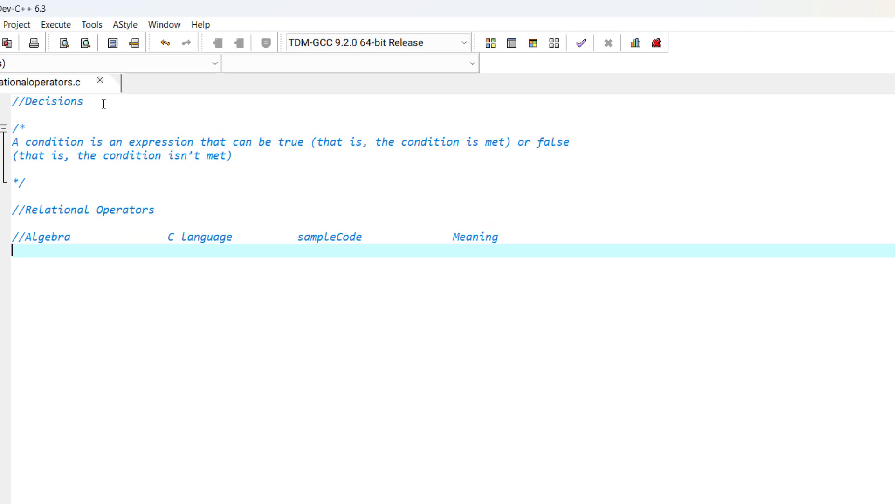
mouse_move(28, 143)
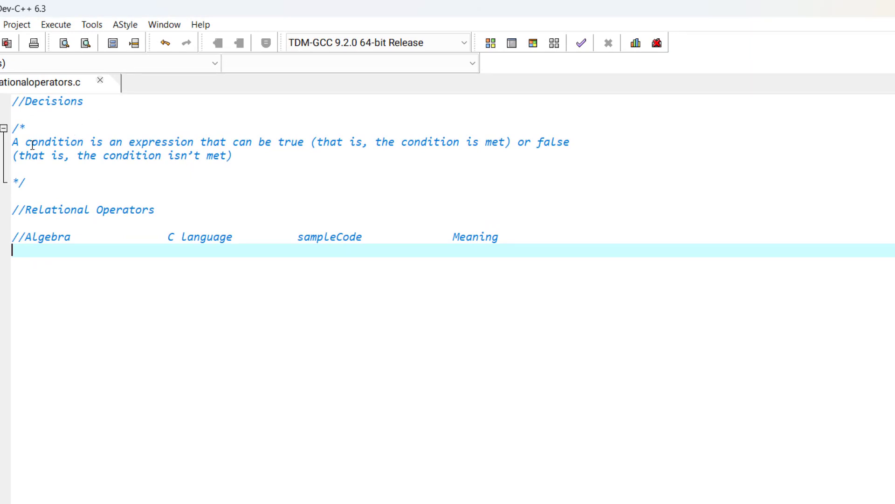
mouse_move(64, 142)
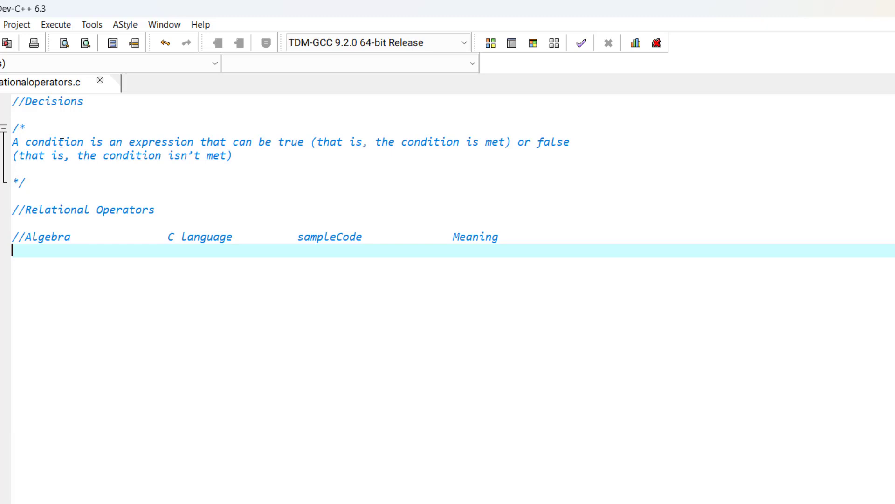
mouse_move(342, 144)
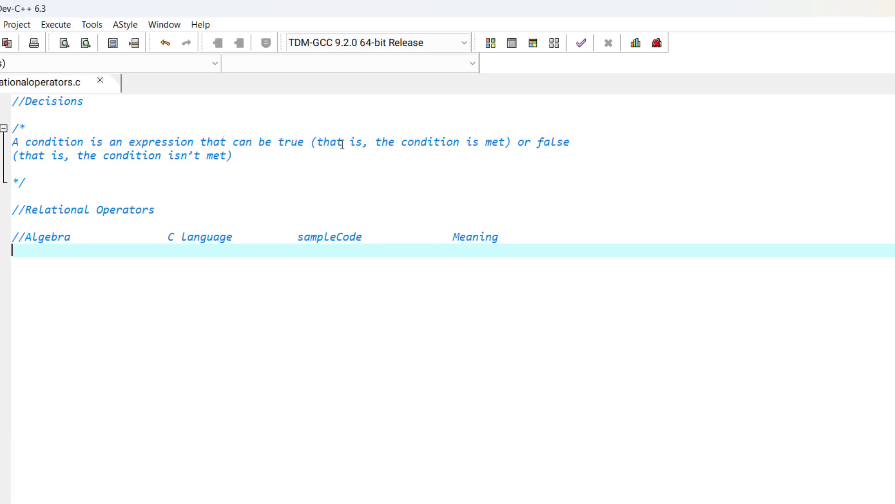
mouse_move(438, 142)
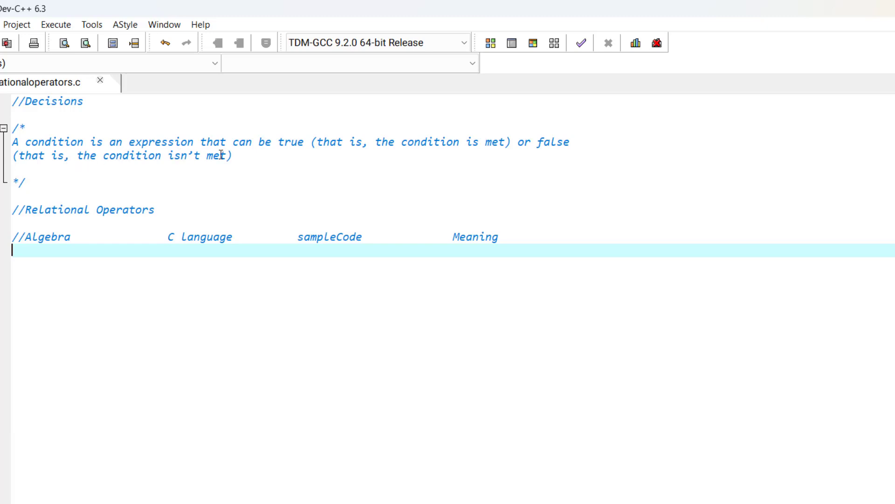
mouse_move(226, 176)
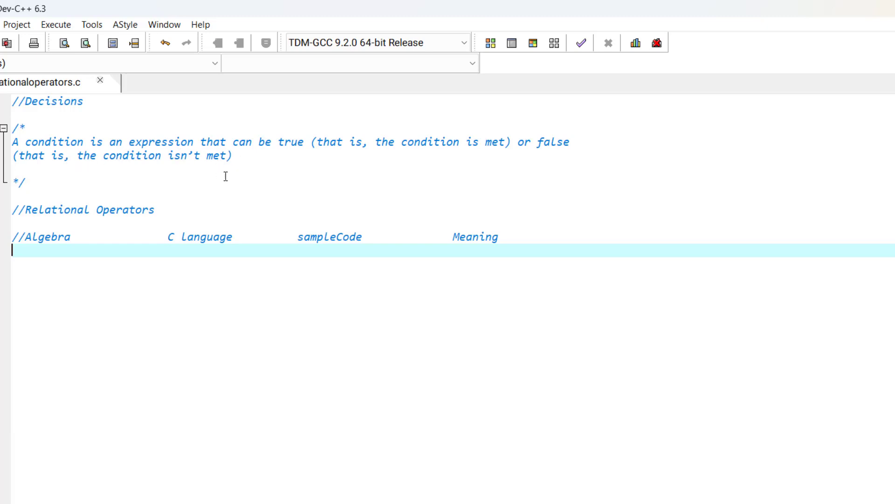
mouse_move(147, 217)
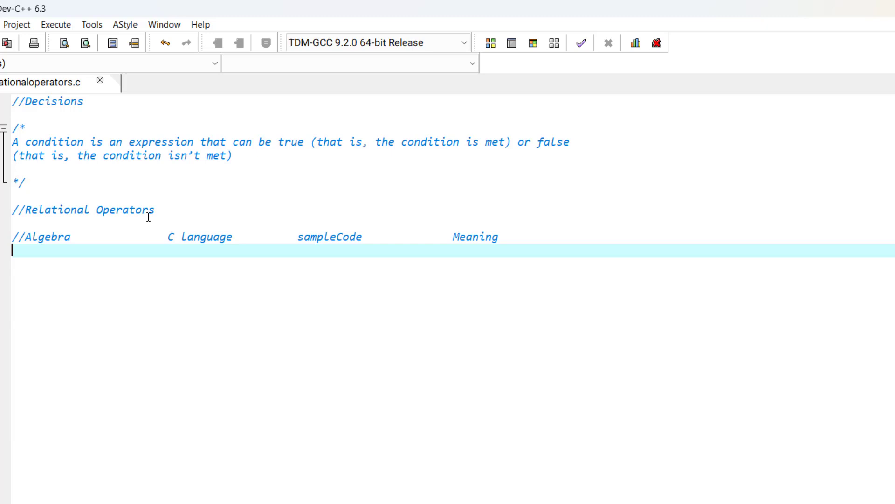
mouse_move(46, 255)
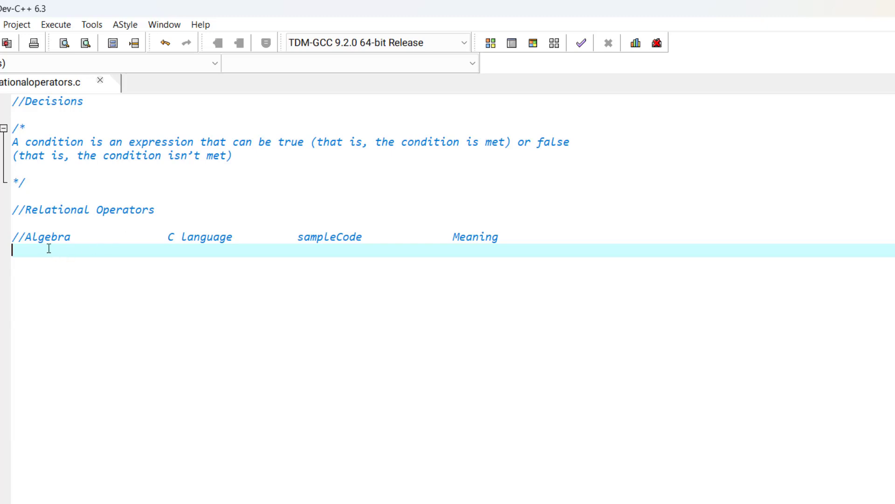
mouse_move(244, 238)
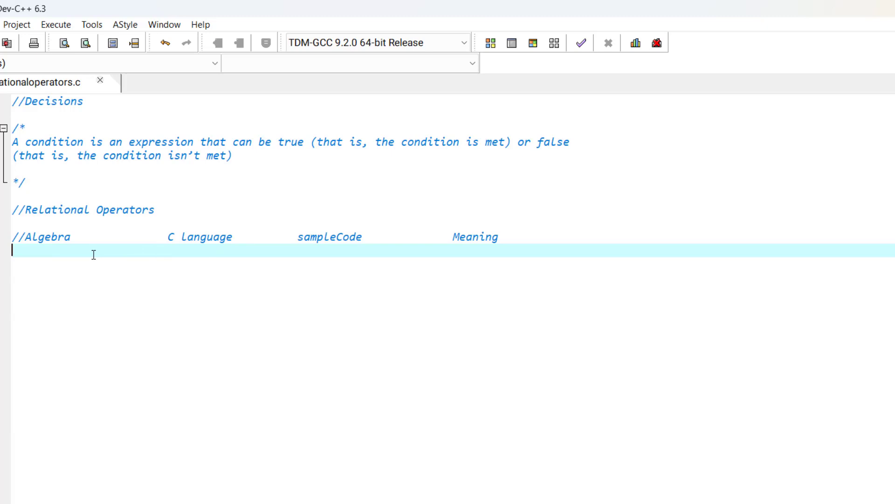
Write the '>' row: C operator >, sample x > y, meaning 'x is greater than y'.
text(>)
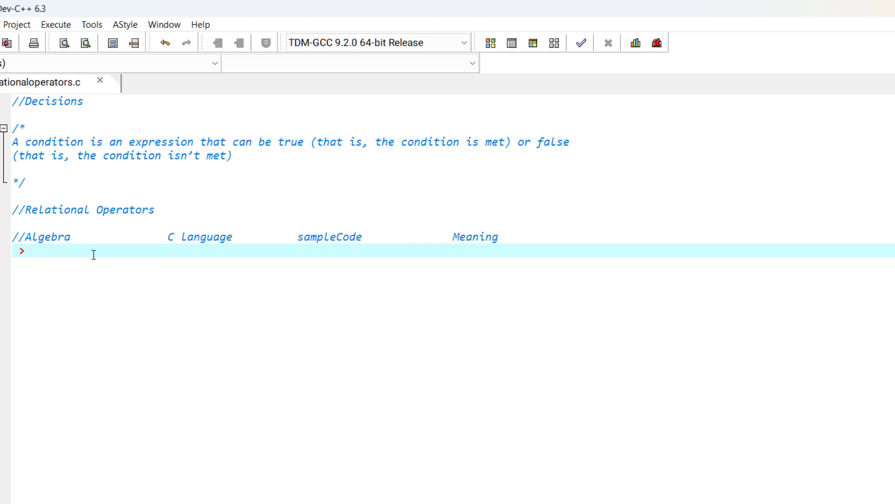
text(>)
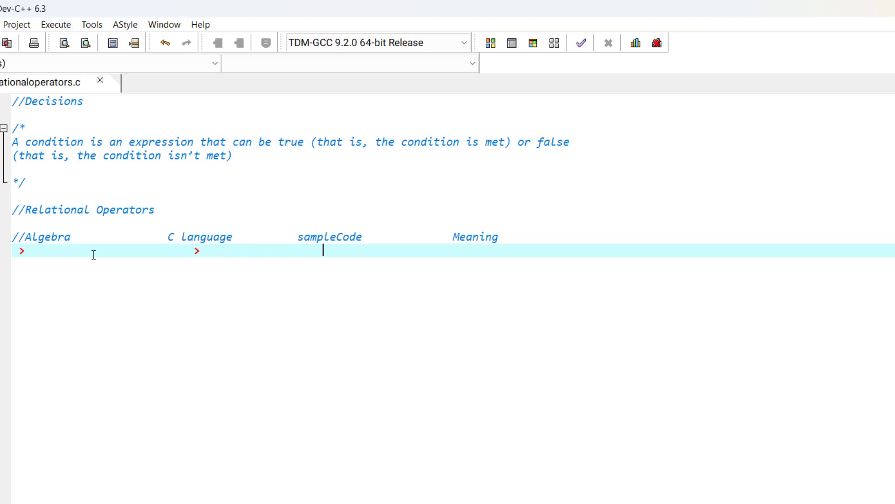
text(x)
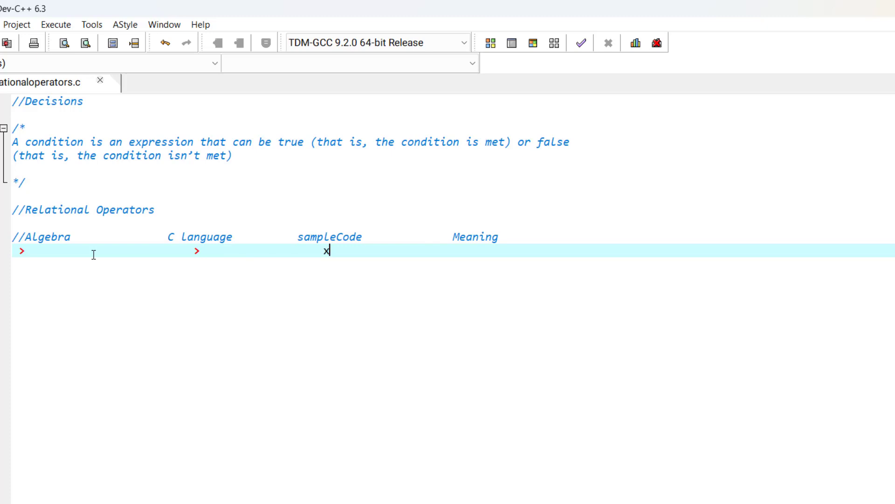
text(>)
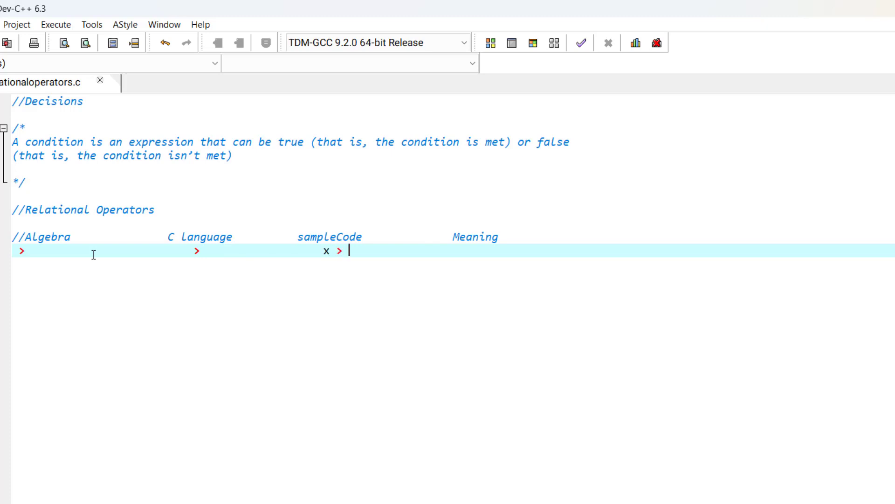
text(y)
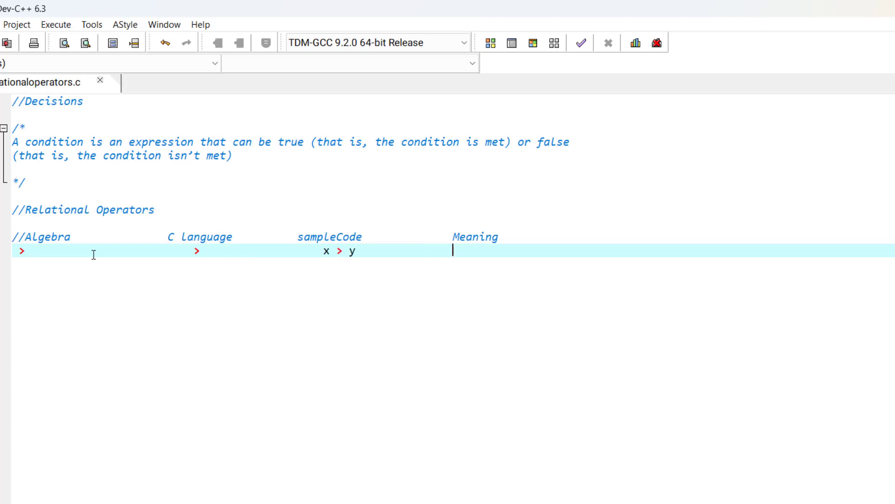
text(x)
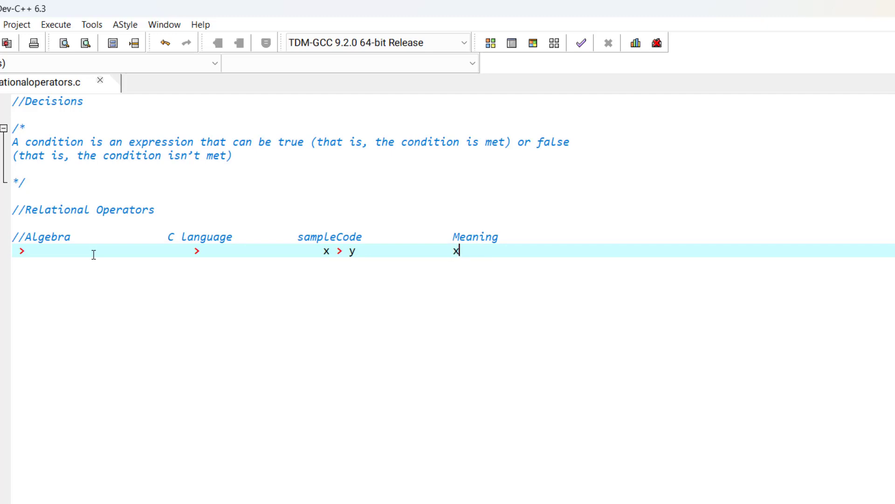
text(is greater than y)
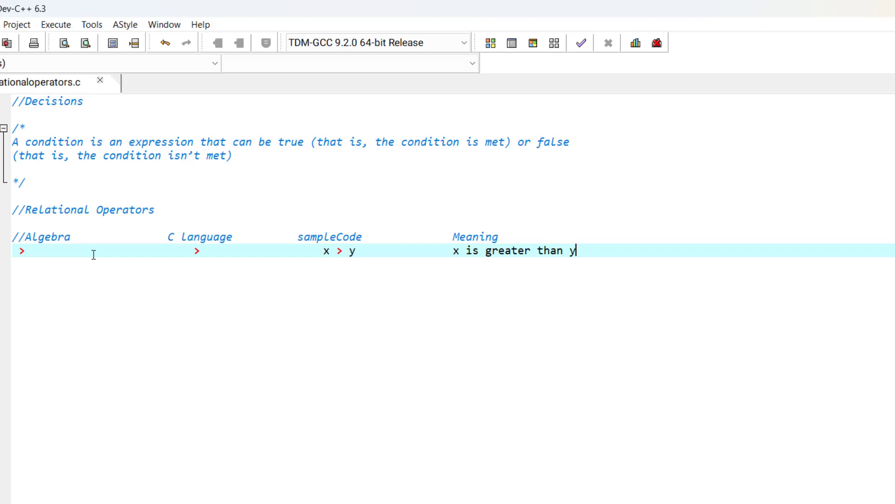
key(Enter)
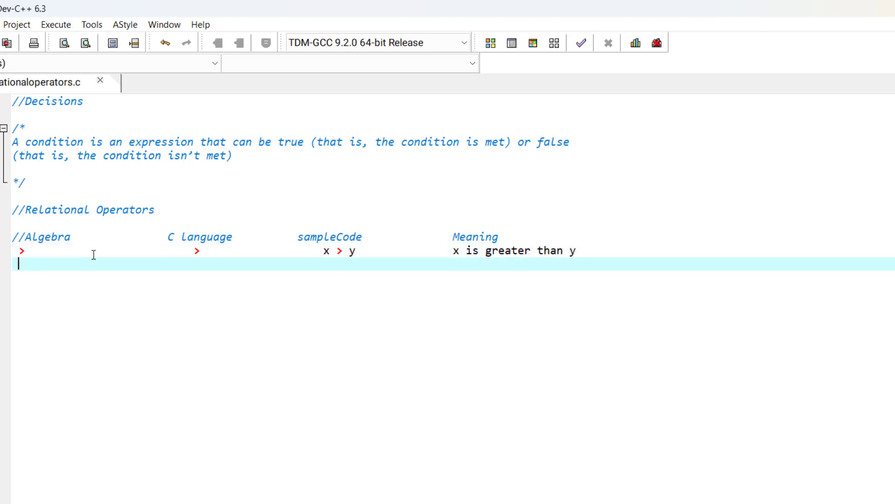
Write the '<' row: C operator <, sample x < y, meaning 'x is less than y'.
text(<)
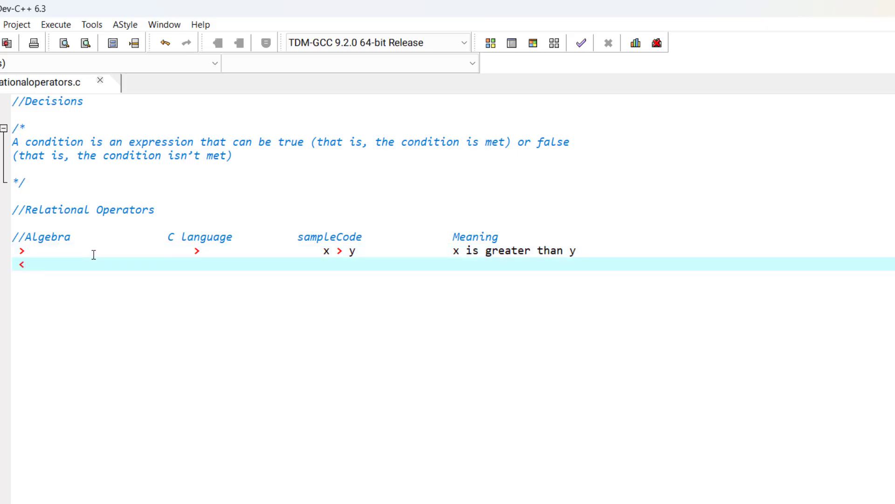
click(194, 264)
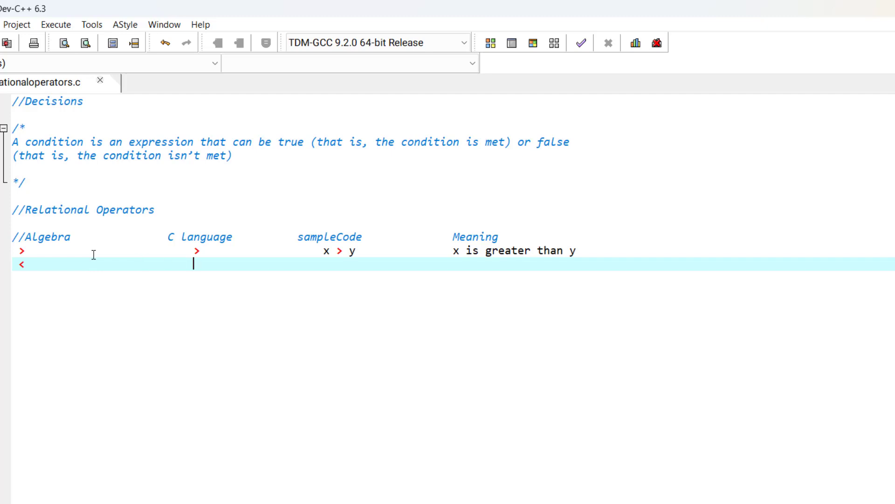
text(<)
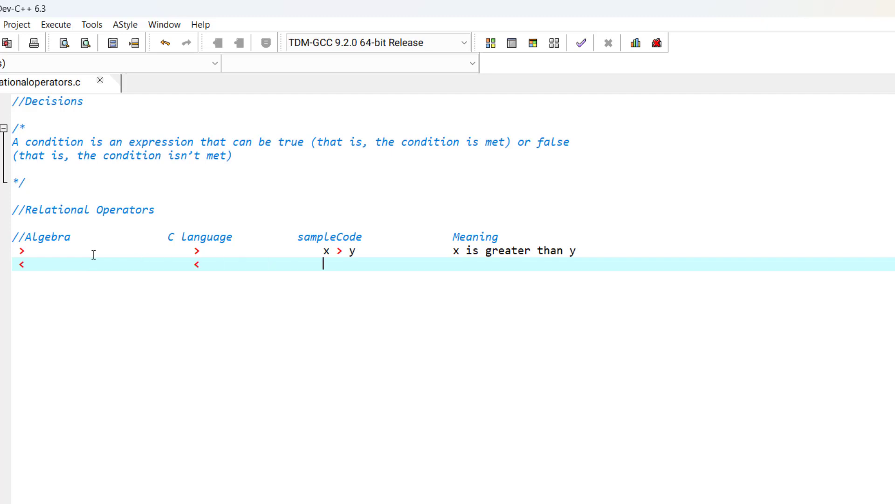
text(x)
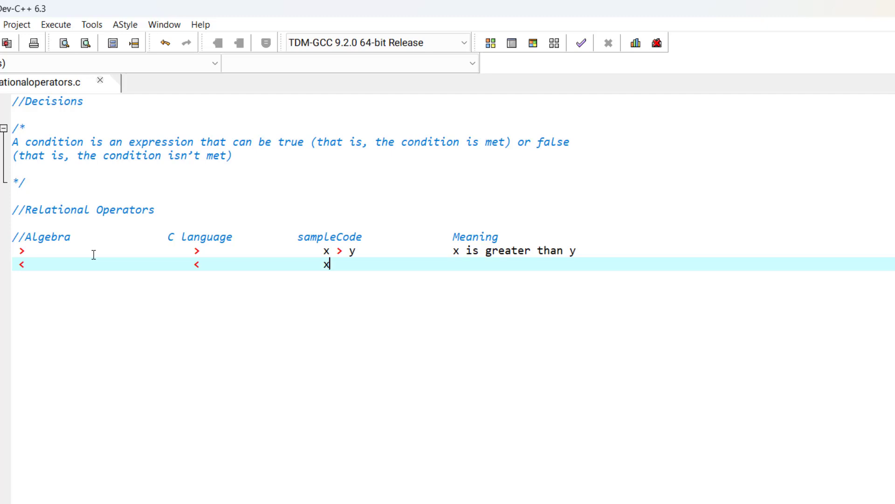
text(< y)
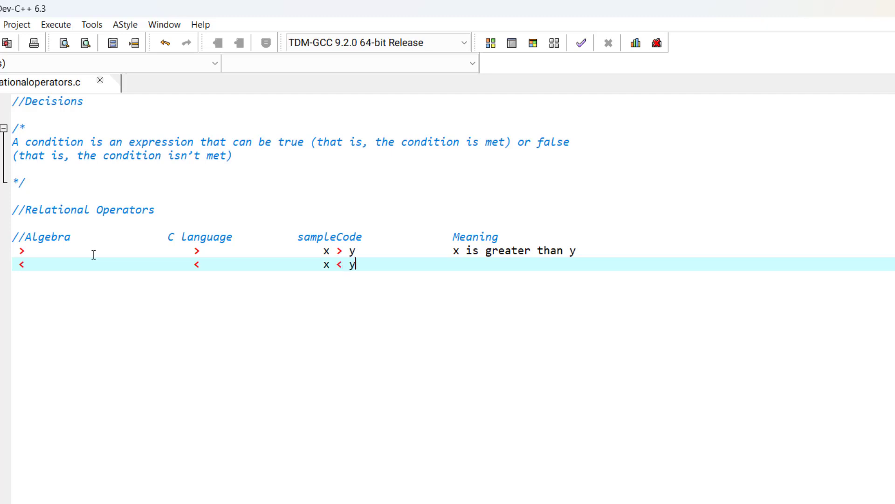
text(x)
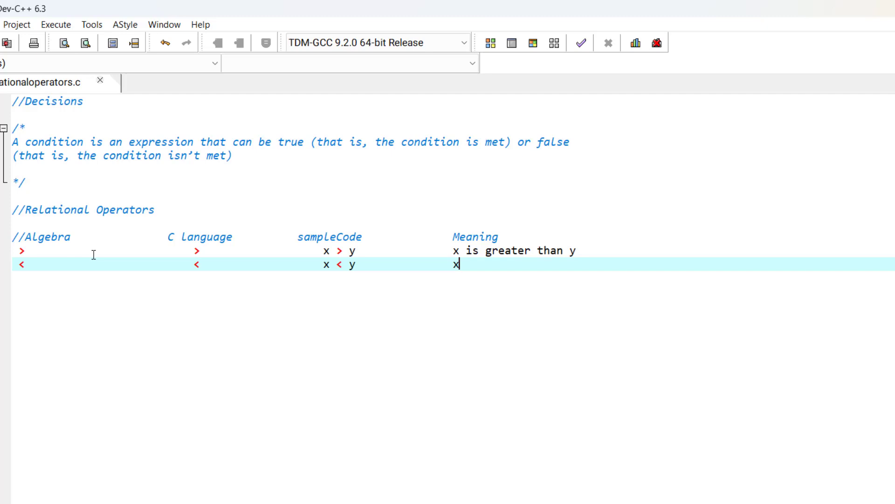
text(is less tha)
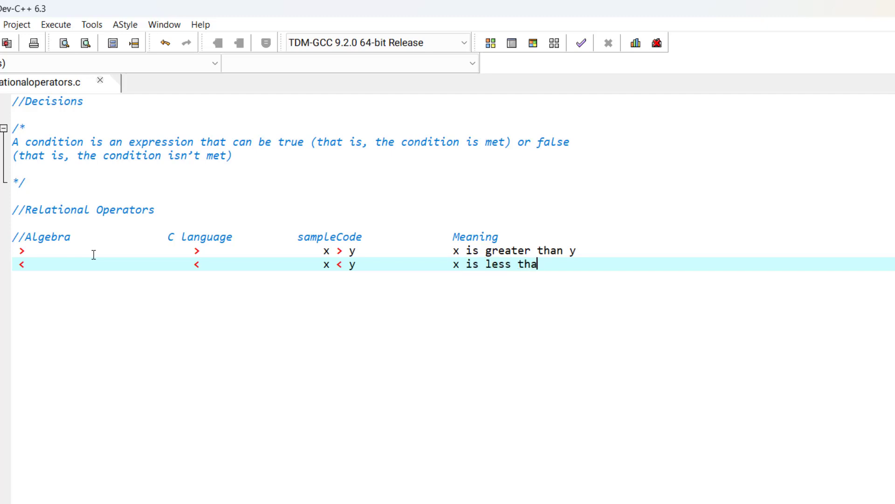
key(Enter)
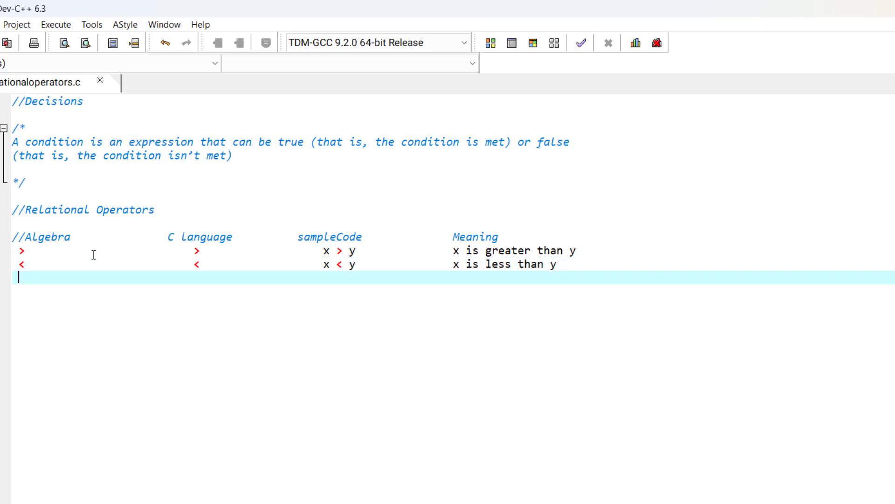
mouse_move(132, 266)
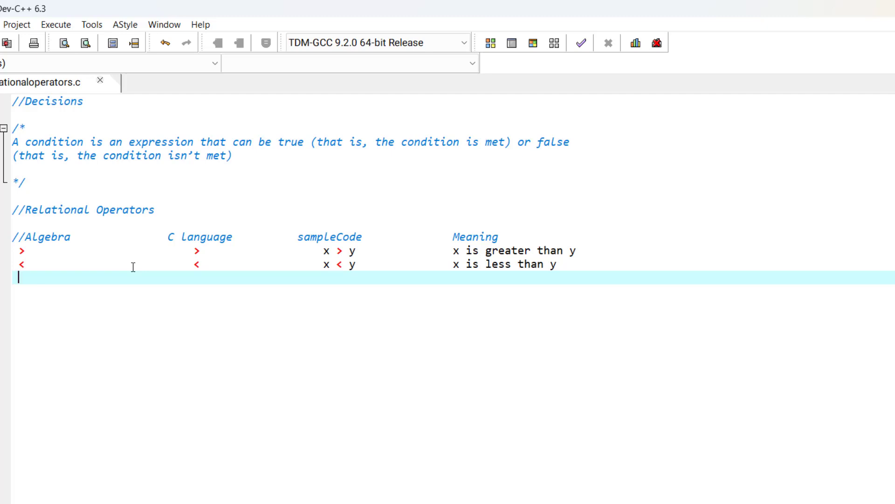
Write the '>=' row: sample x >= y, meaning 'x is greater than or equal to y'.
text(>)
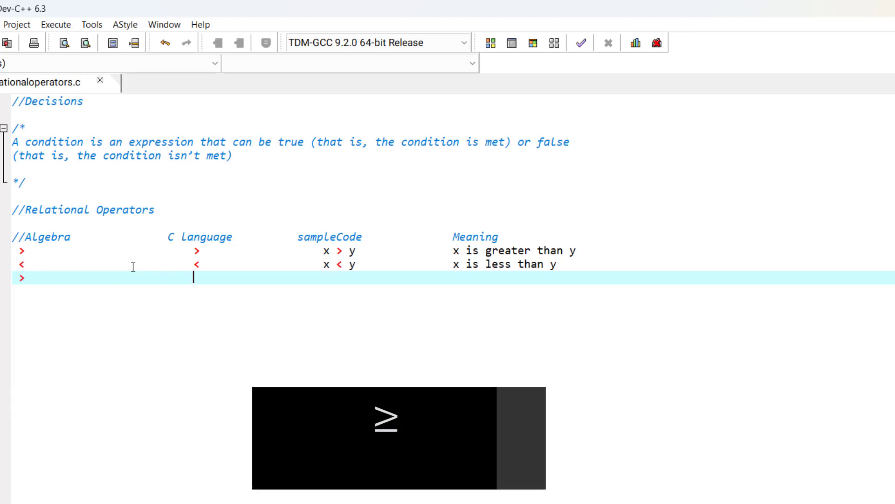
text(>=)
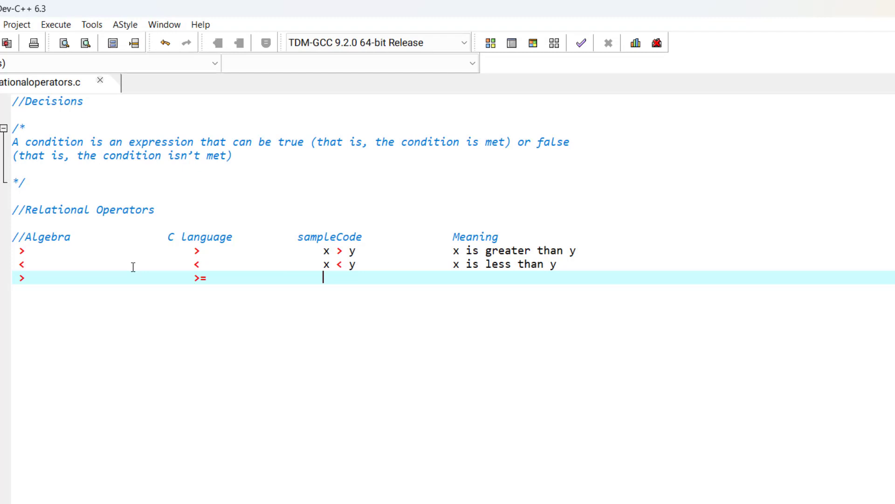
text(x)
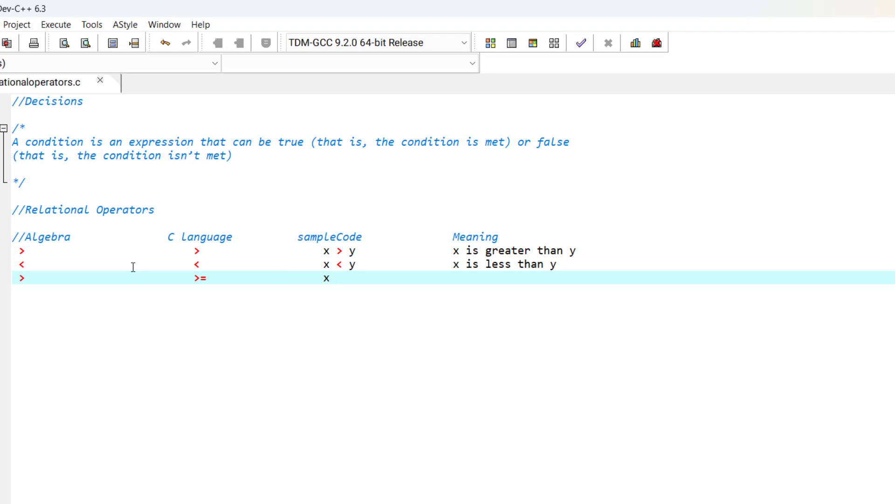
text(>= y              x)
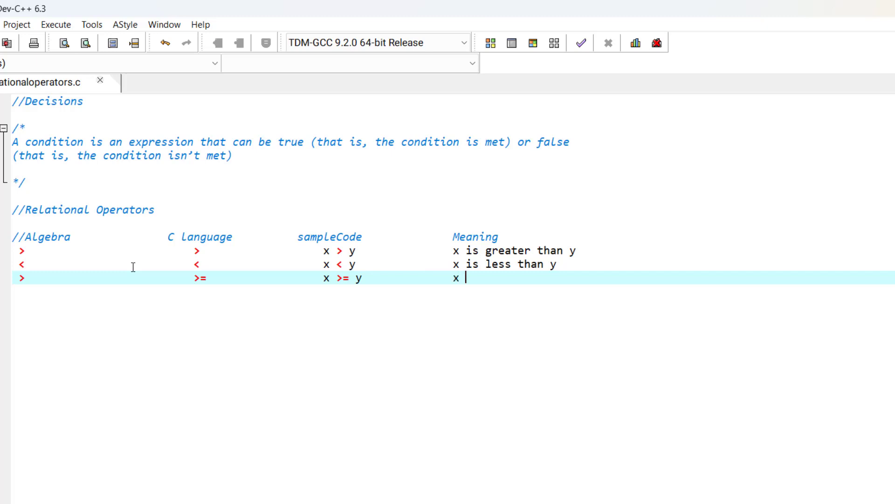
text(is greater than or equ)
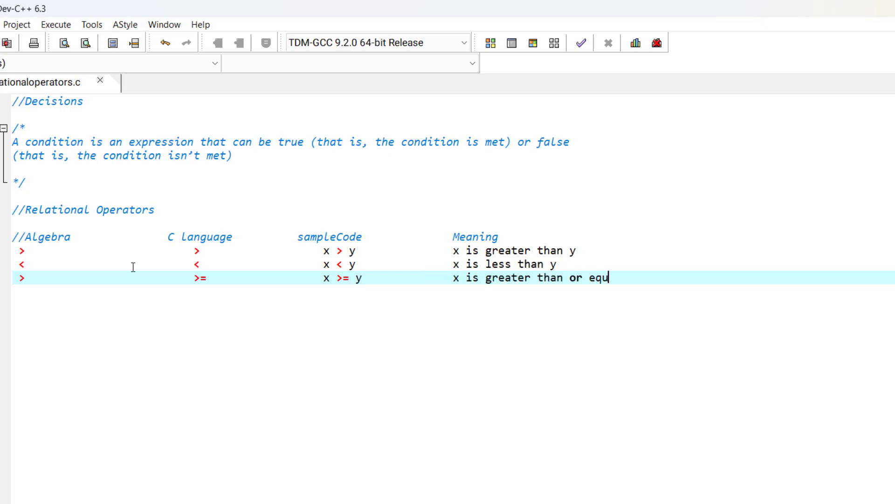
text(al to y)
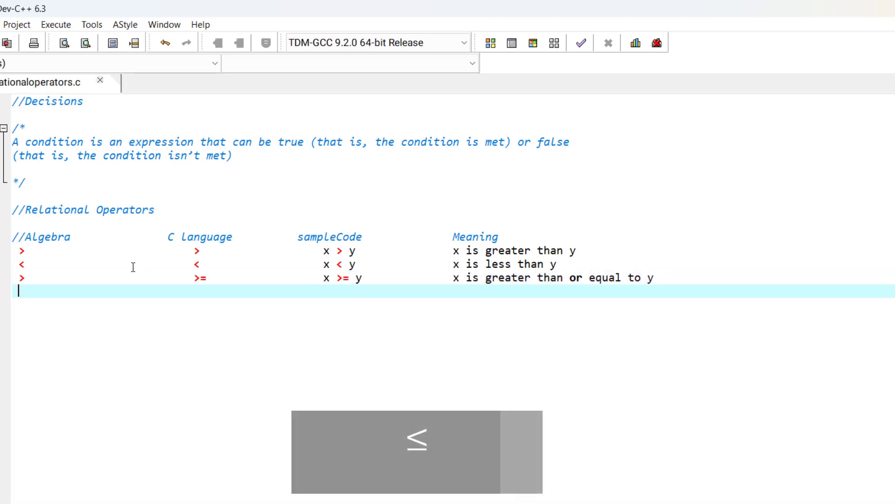
Write the '<=' row: sample x <= y, meaning 'x is less than or equall to y'.
text(<)
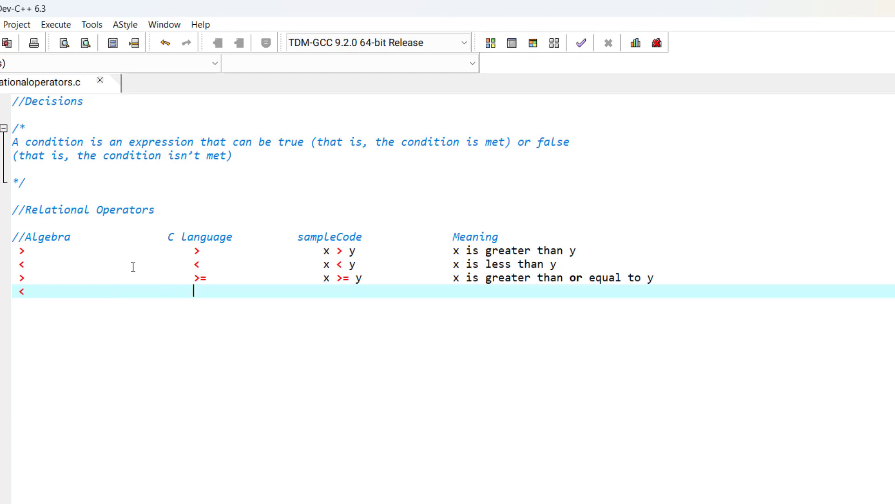
text(<=)
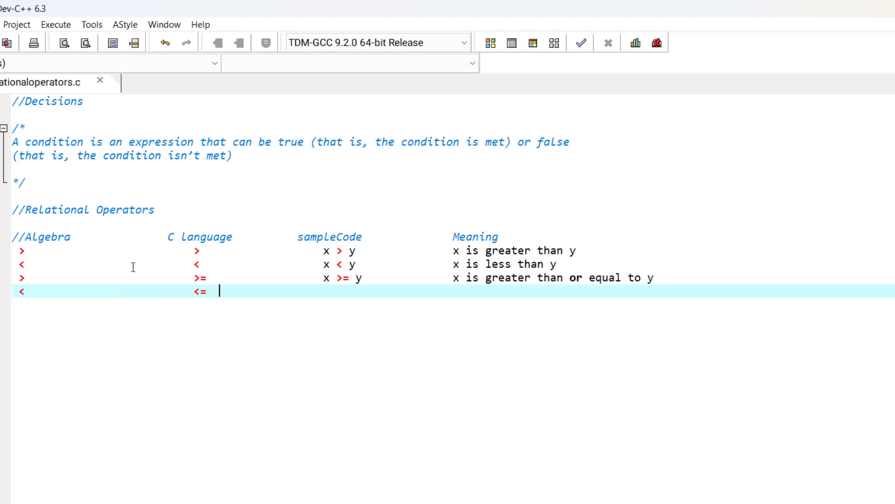
text(x)
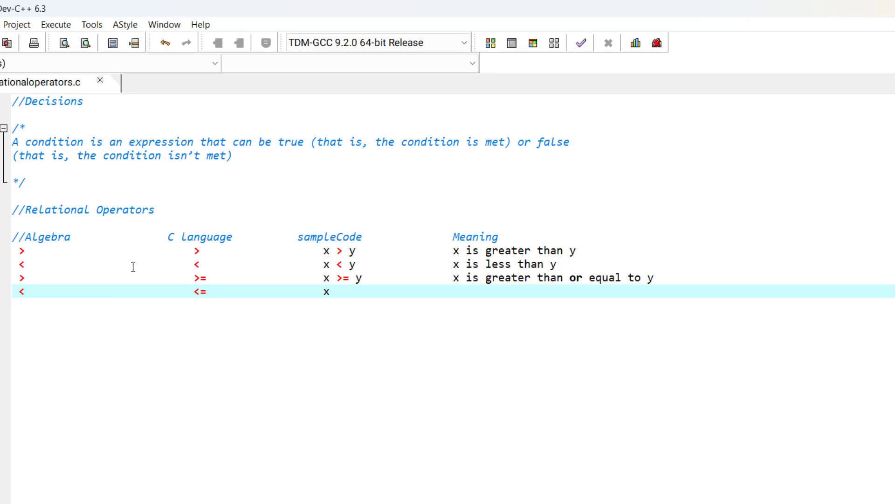
text(<=)
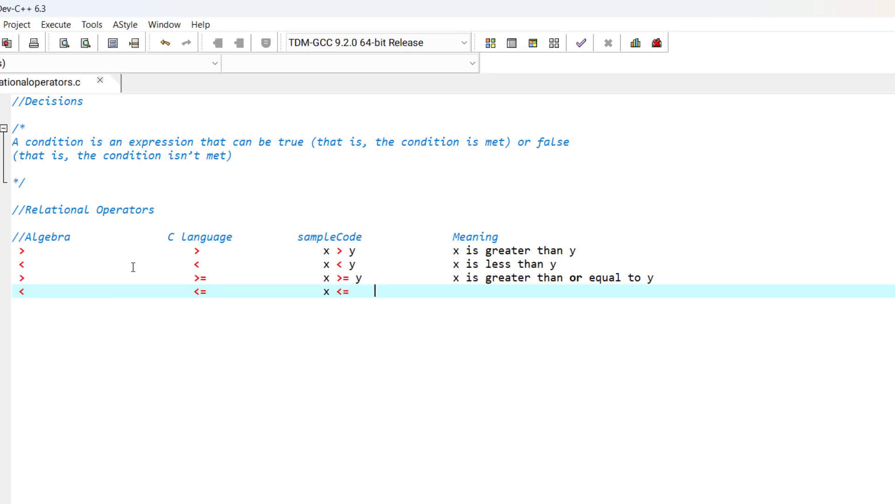
text(x is)
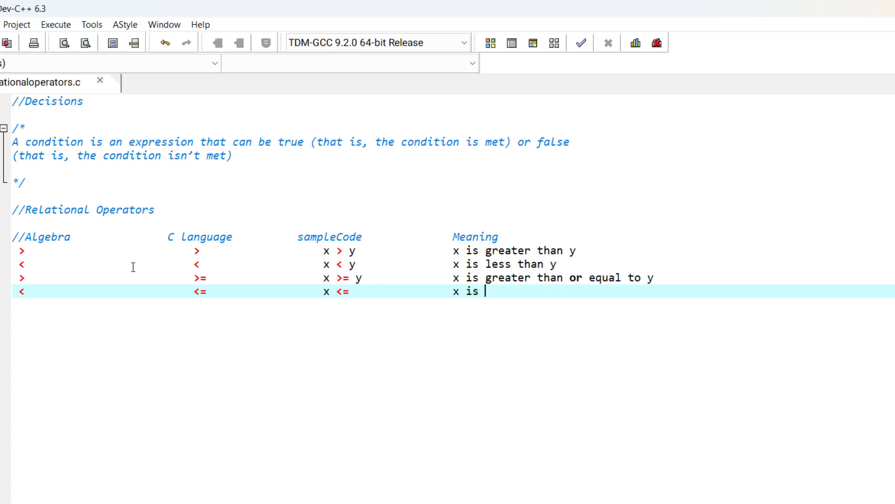
text(less than or equall to)
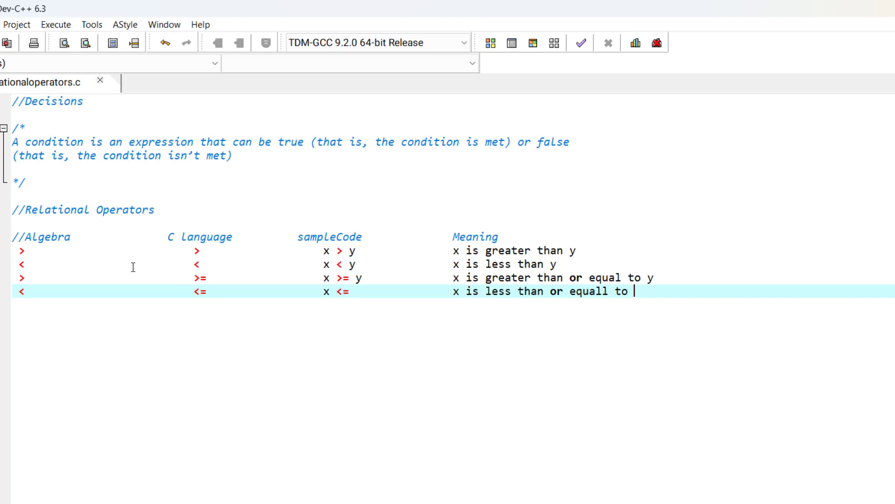
text(y)
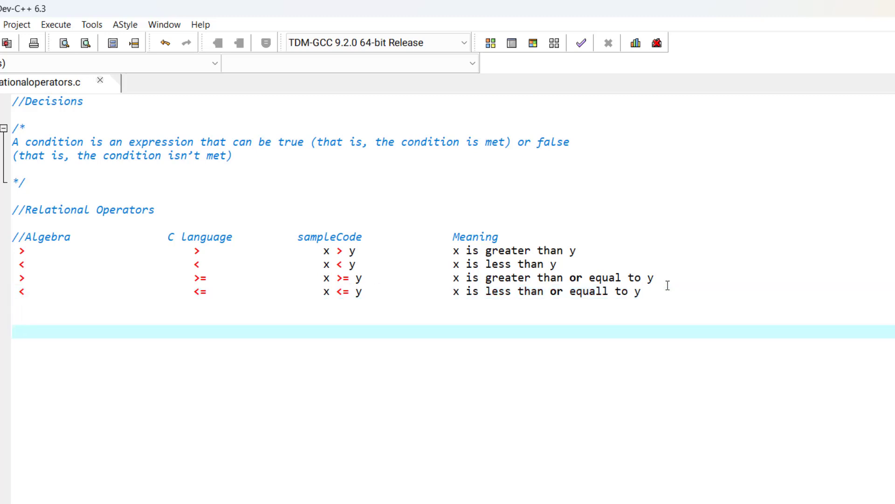
Write the '//Equality Operators' comment heading below the relational table.
text(//E)
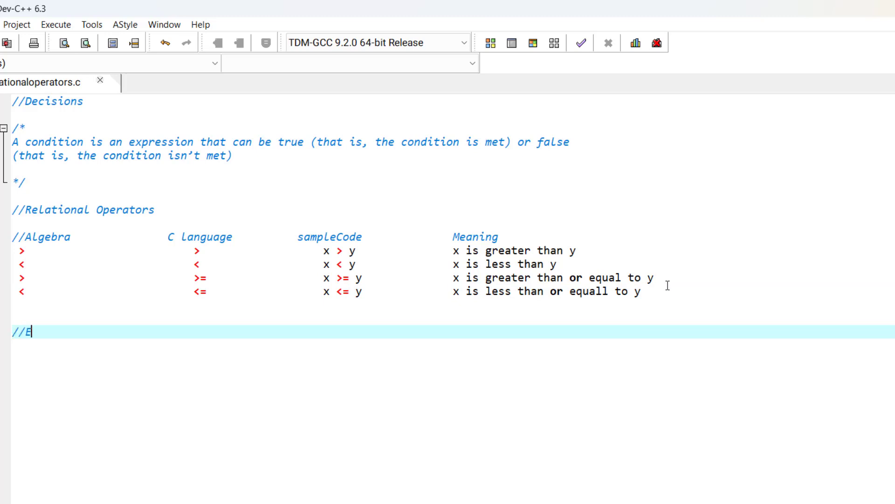
text(quality Ope)
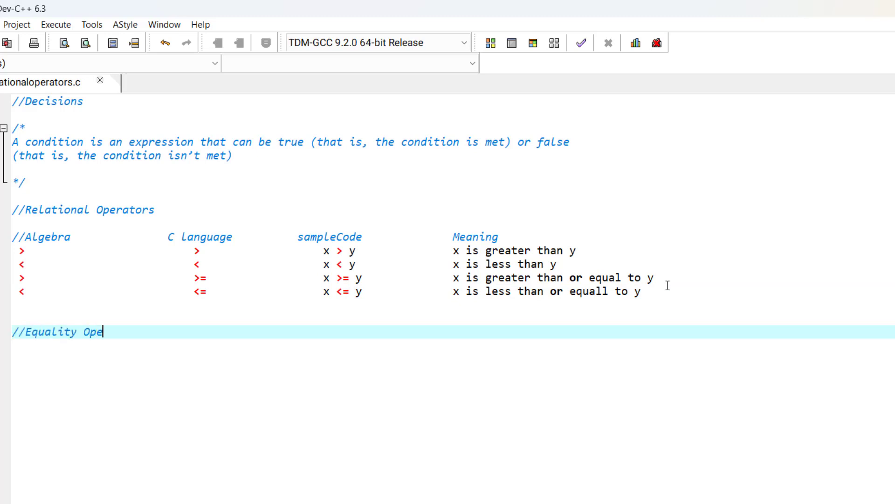
text(rators)
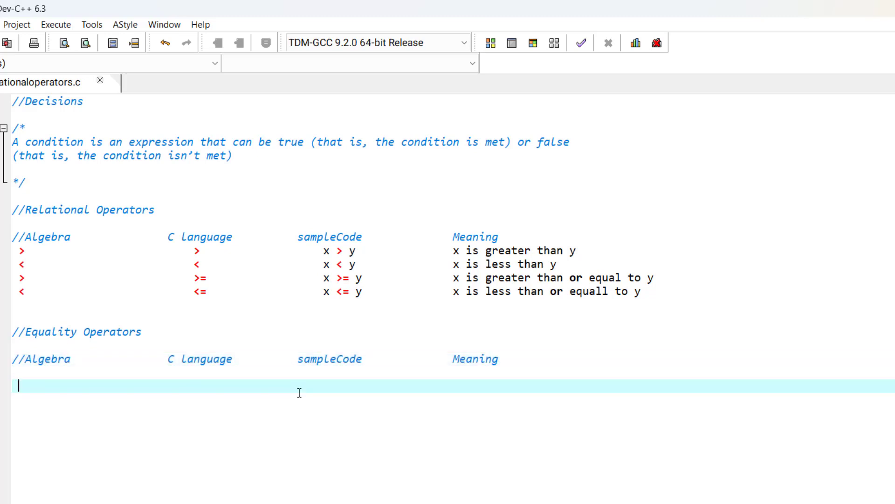
Write the '=' row: C operator ==, sample x == y, meaning 'x is equal to y'.
text(=)
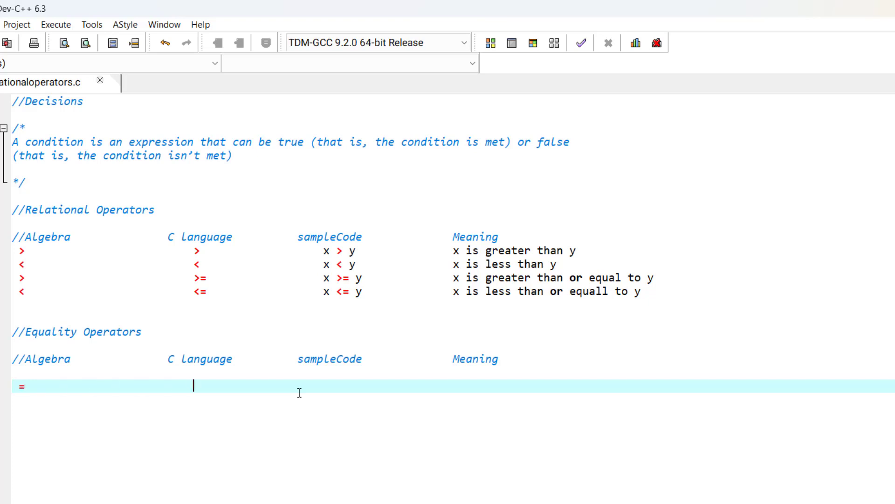
text(=)
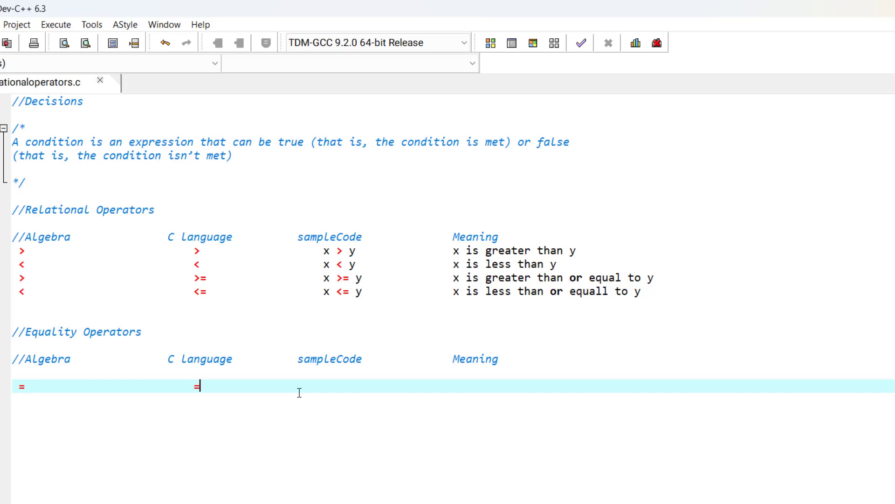
text(=)
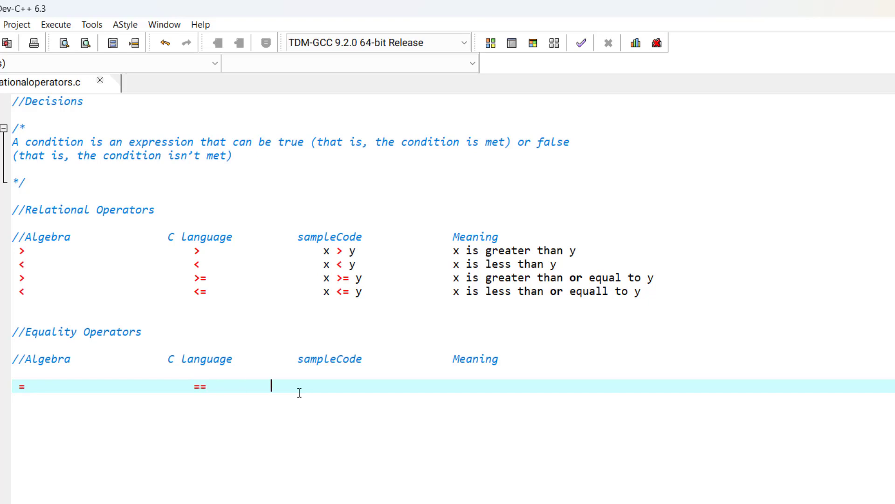
text(x)
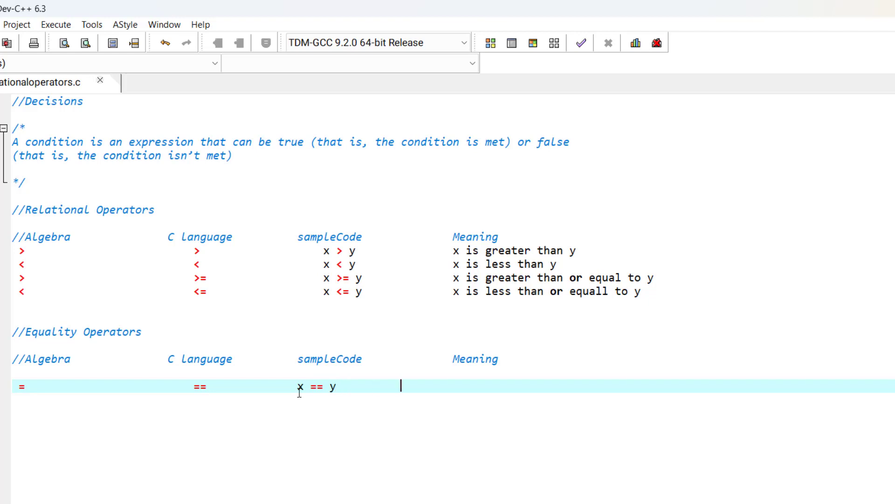
text(x)
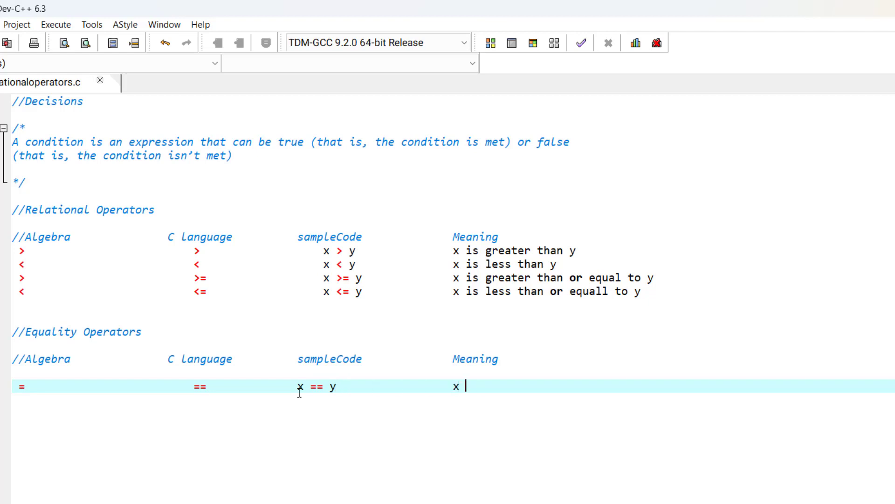
text(is equlal to y)
text(=)
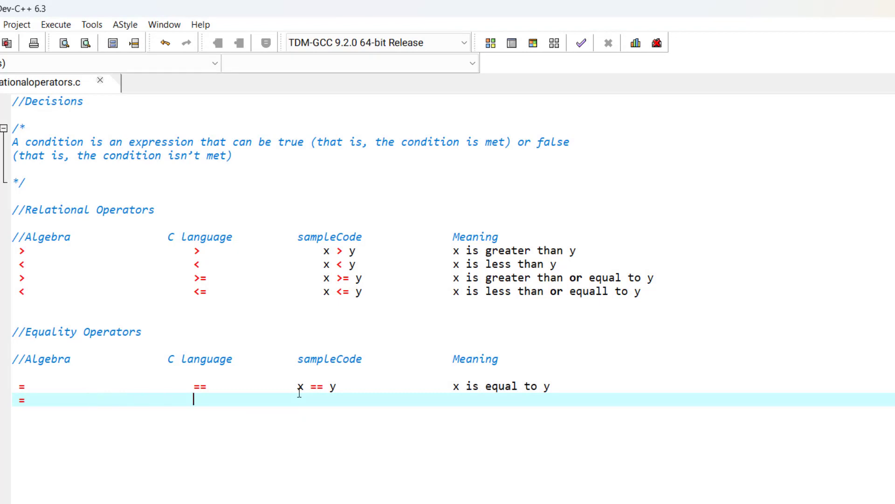
Write the '!=' row: sample x != y, meaning 'x is not equal to y'.
text(!)
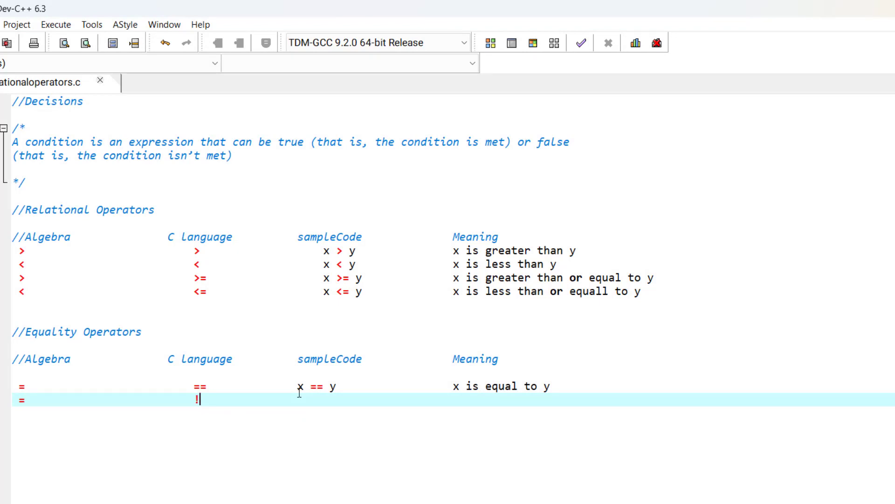
text(=)
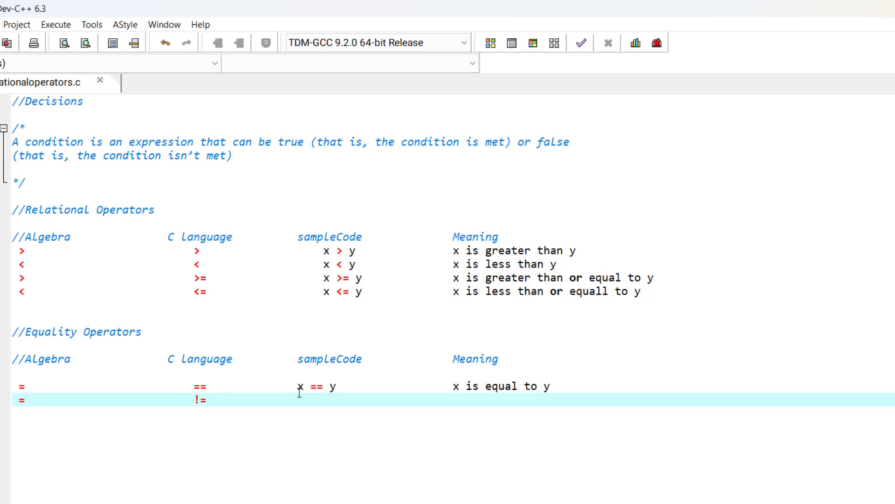
click(234, 400)
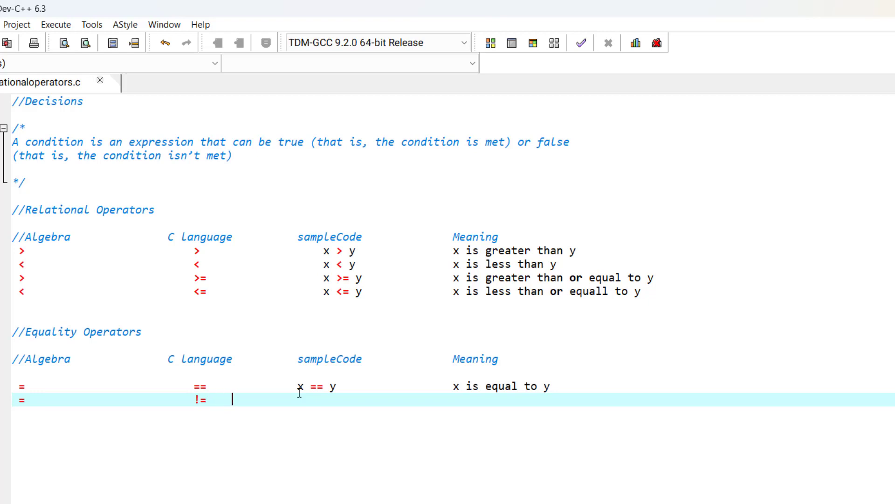
text(x)
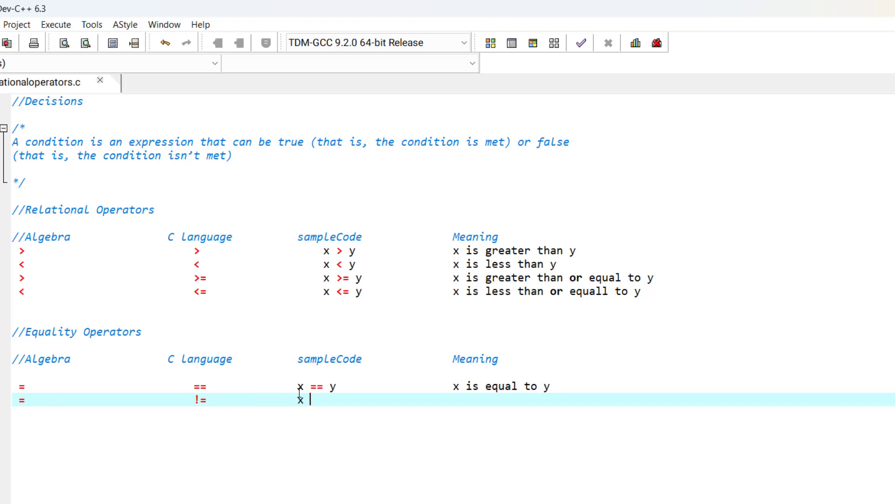
text(!)
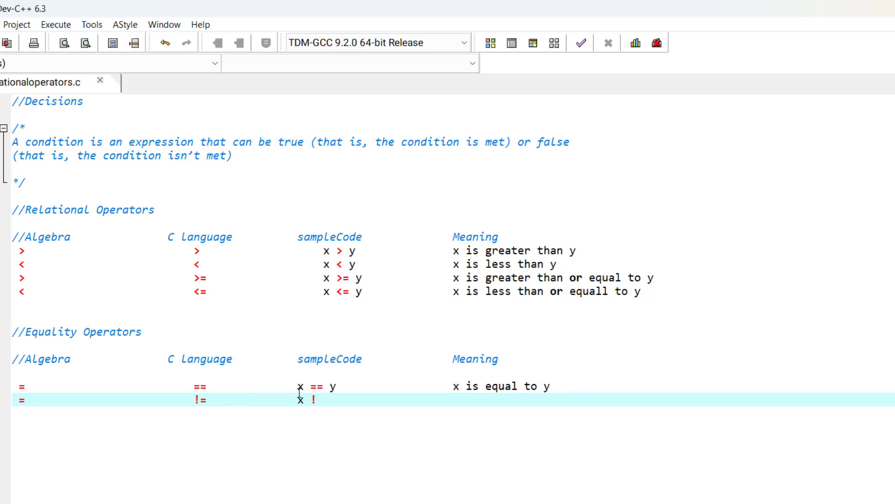
text(= y)
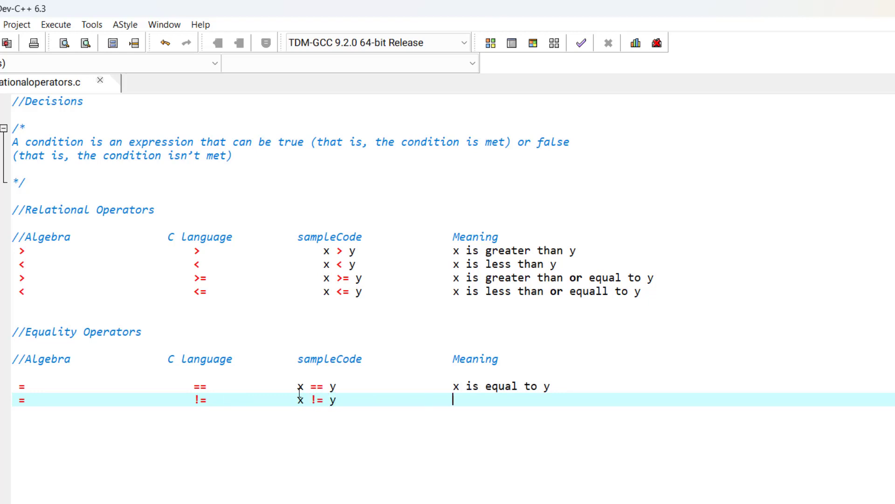
text(x is not equl)
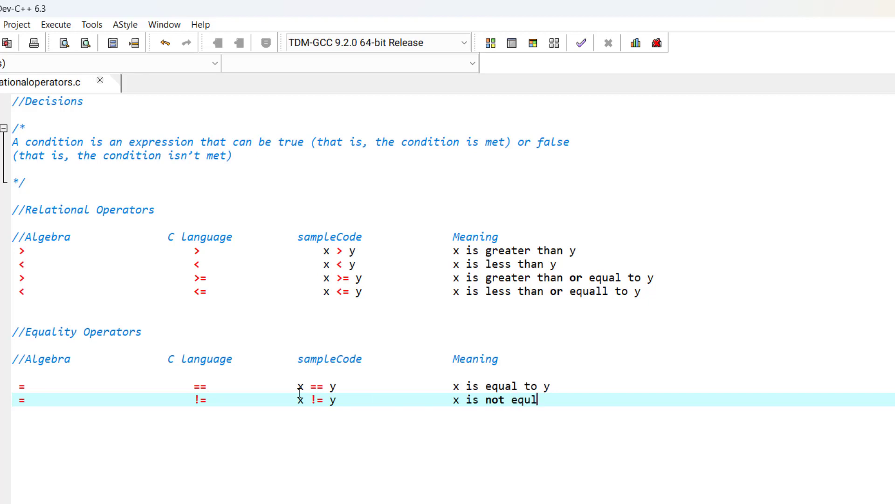
text(al to)
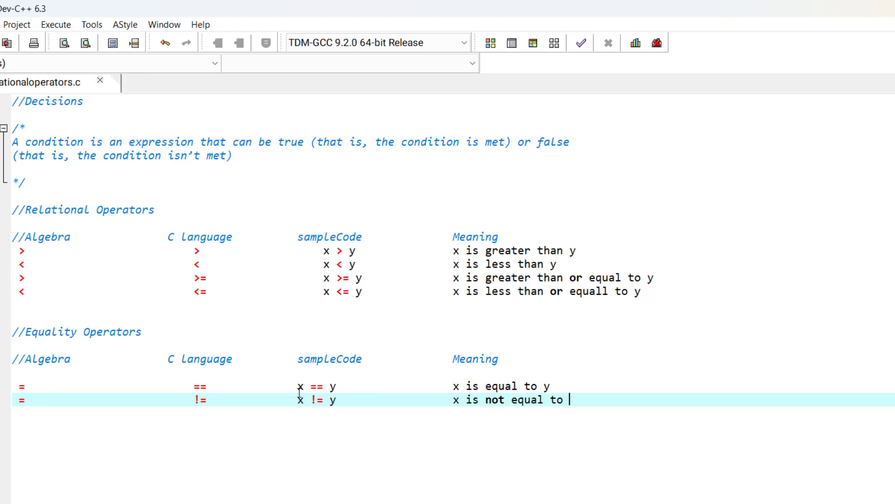
text(y)
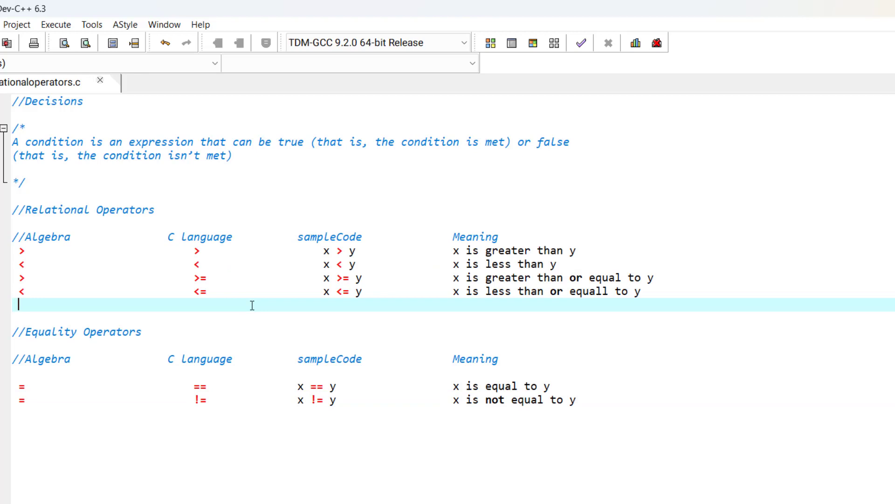
mouse_move(123, 332)
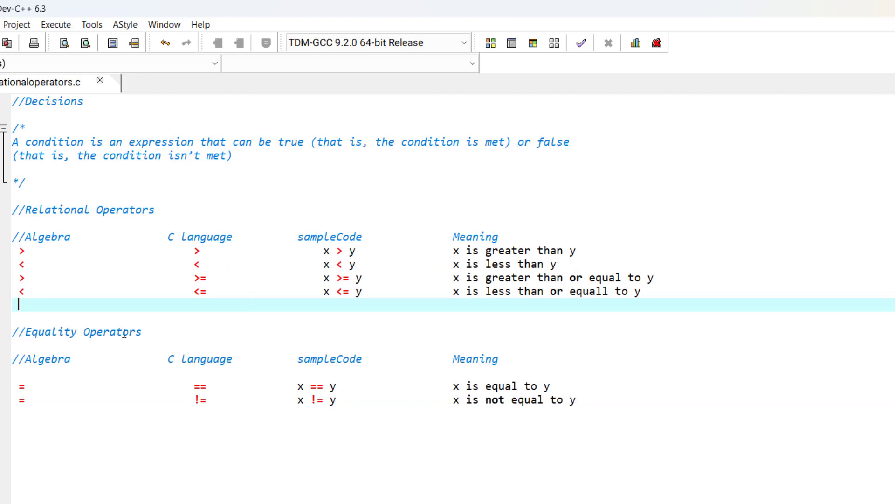
double_click(198, 386)
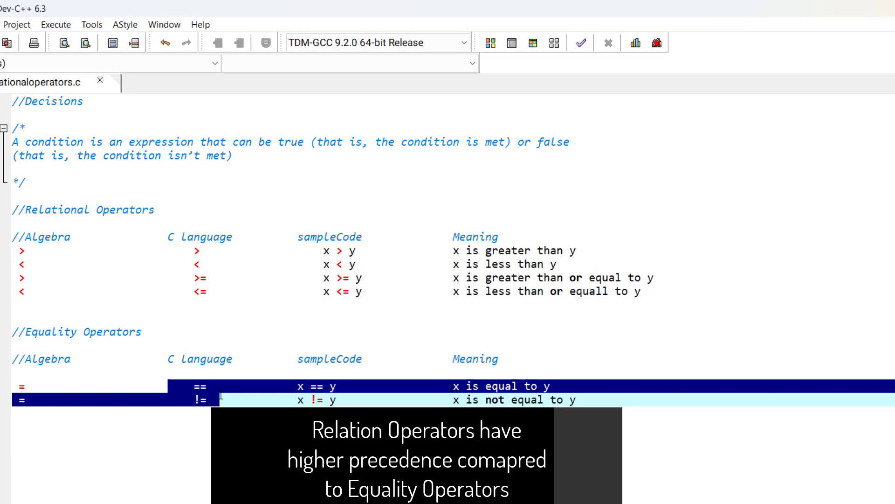
mouse_move(189, 266)
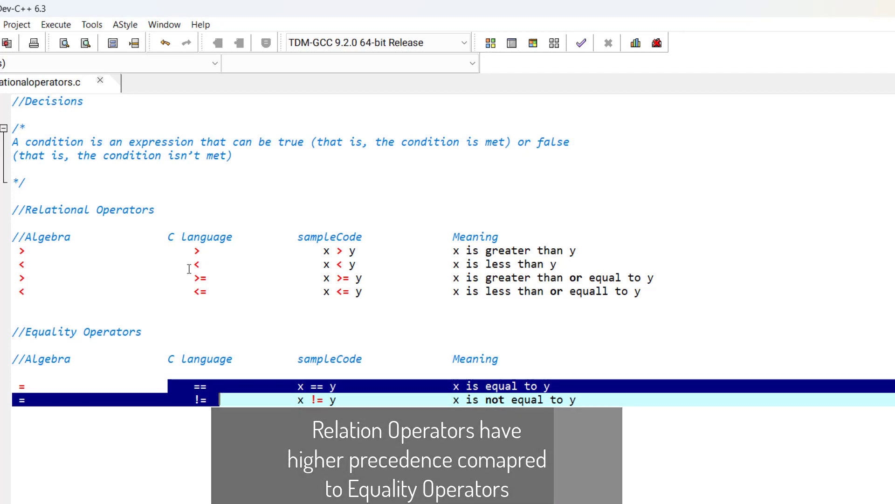